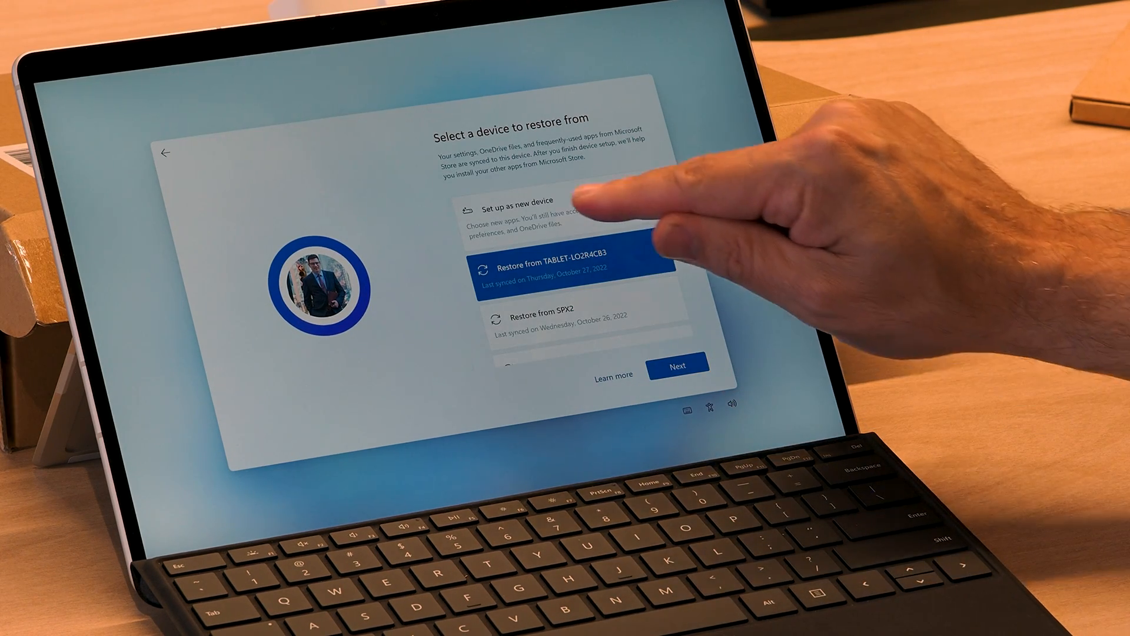
Choose 'Set up as new device' on the restore screen and continue setup
click(678, 365)
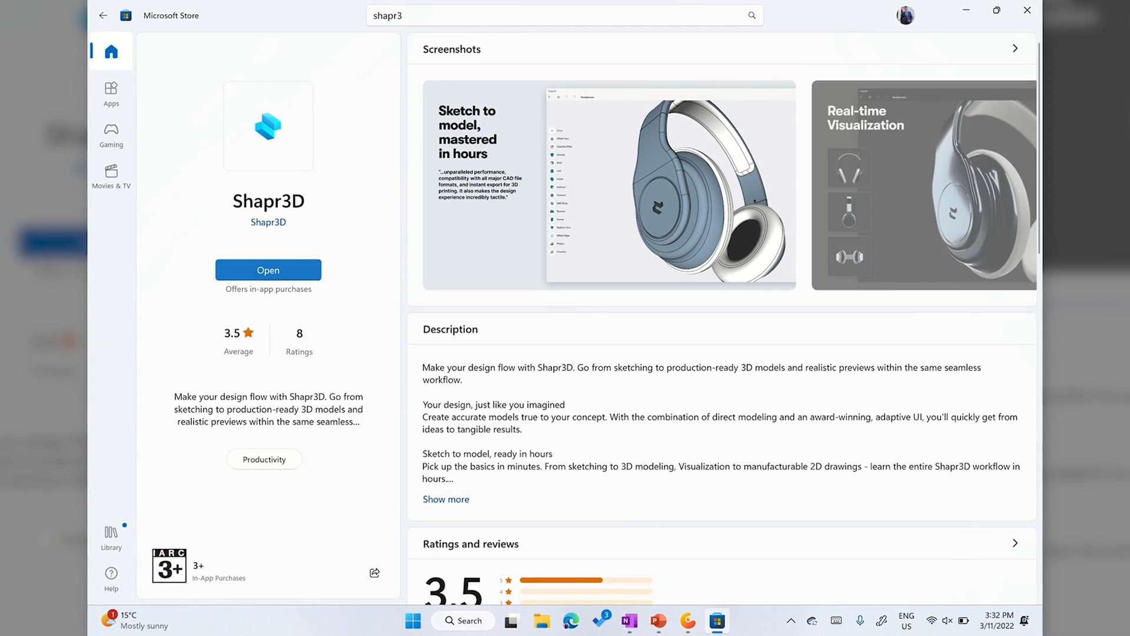
Search Microsoft Store for 'concepts' to show the installed Concepts app
text(concepts)
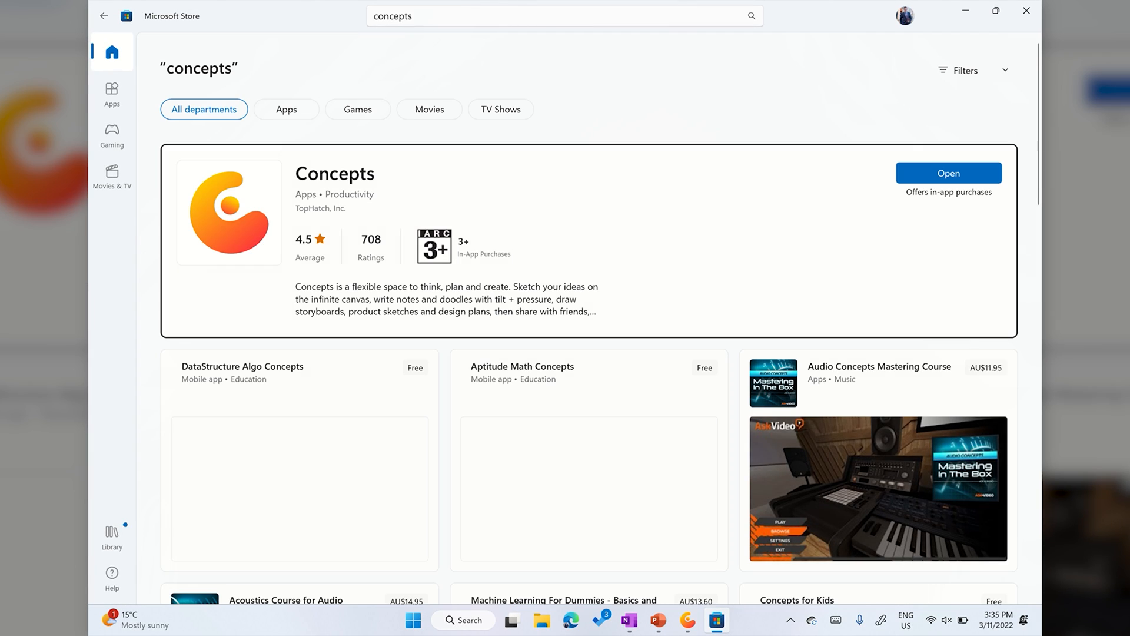